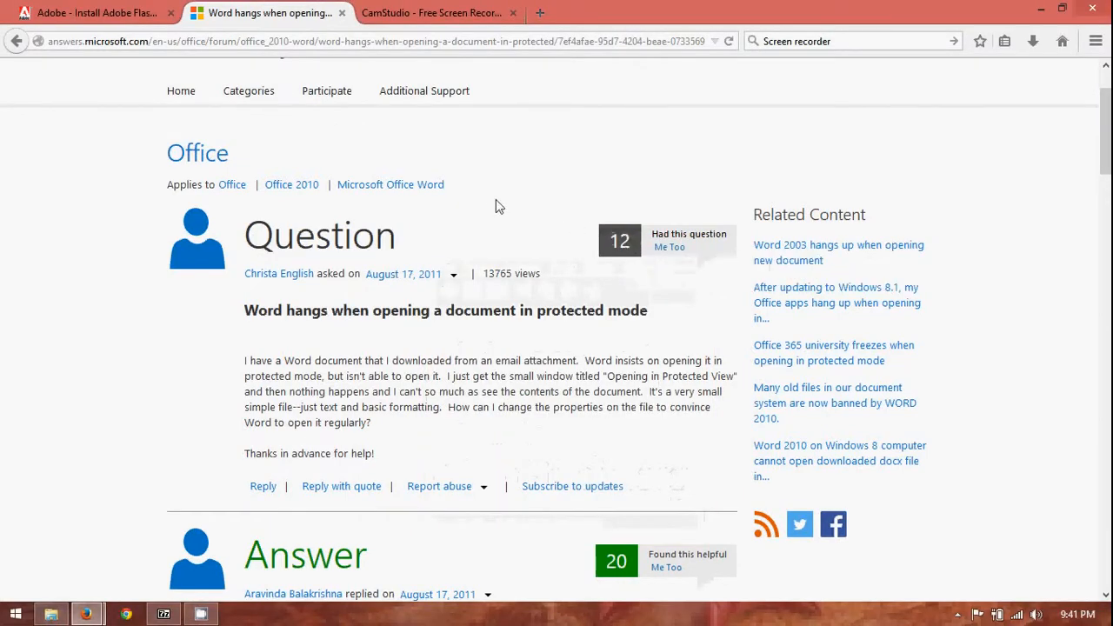
{"action": "mouse_move", "coordinate": [181, 19]}
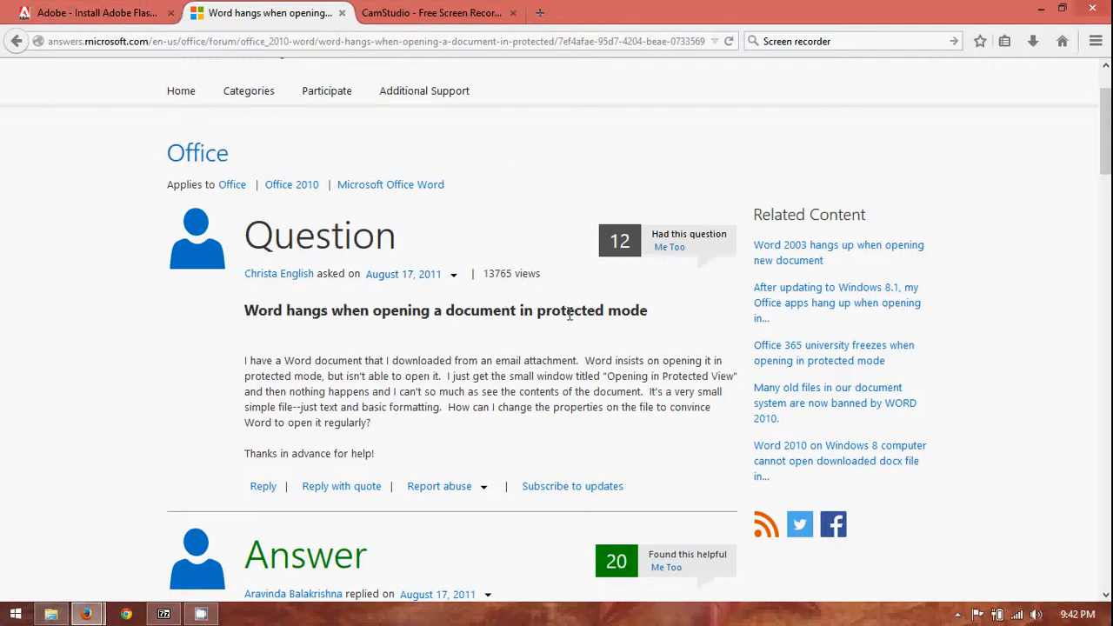
{"action": "mouse_move", "coordinate": [661, 327]}
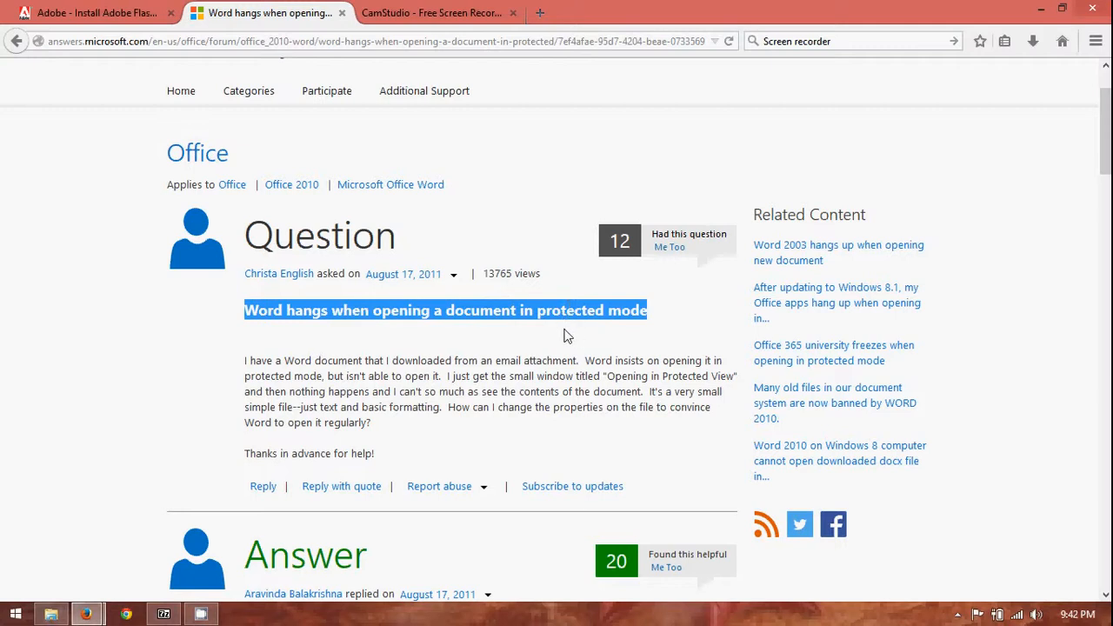
{"action": "mouse_move", "coordinate": [537, 310]}
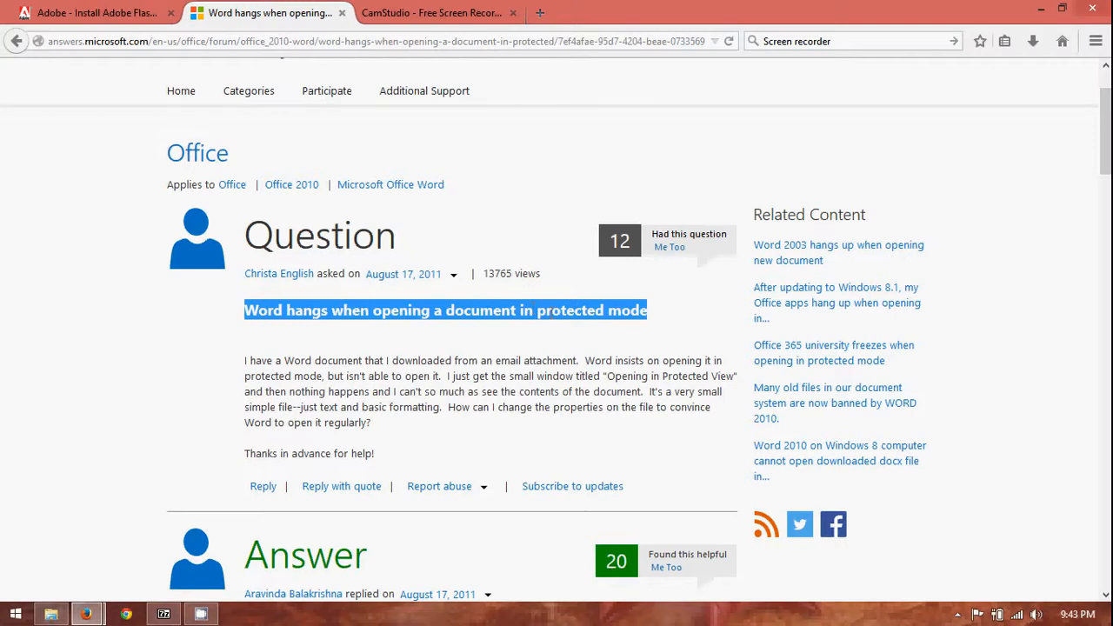
{"action": "mouse_move", "coordinate": [125, 355]}
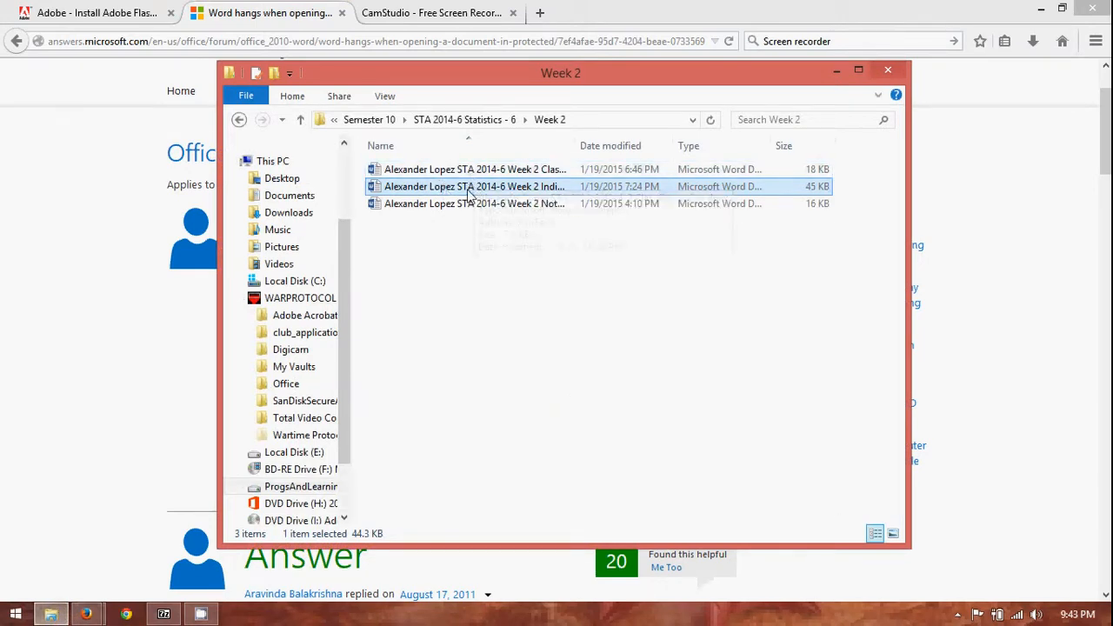
{"action": "mouse_move", "coordinate": [473, 186]}
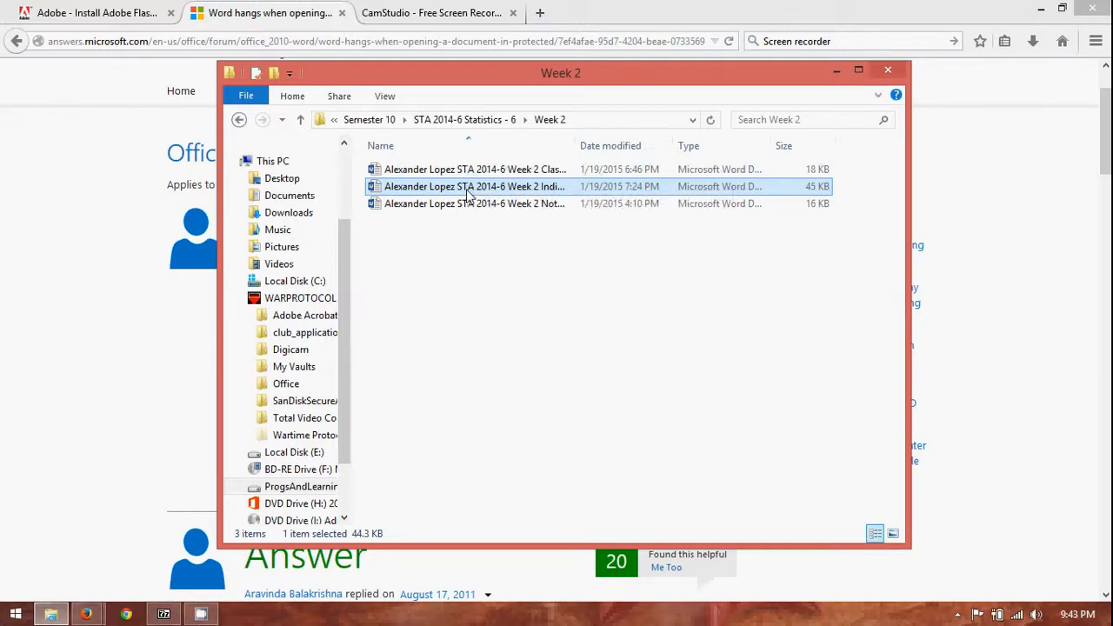
- Launch the Week 2 Individual Work .docx, which stalls on 'Opening in Protected View'
{"action": "double_click", "coordinate": [475, 186]}
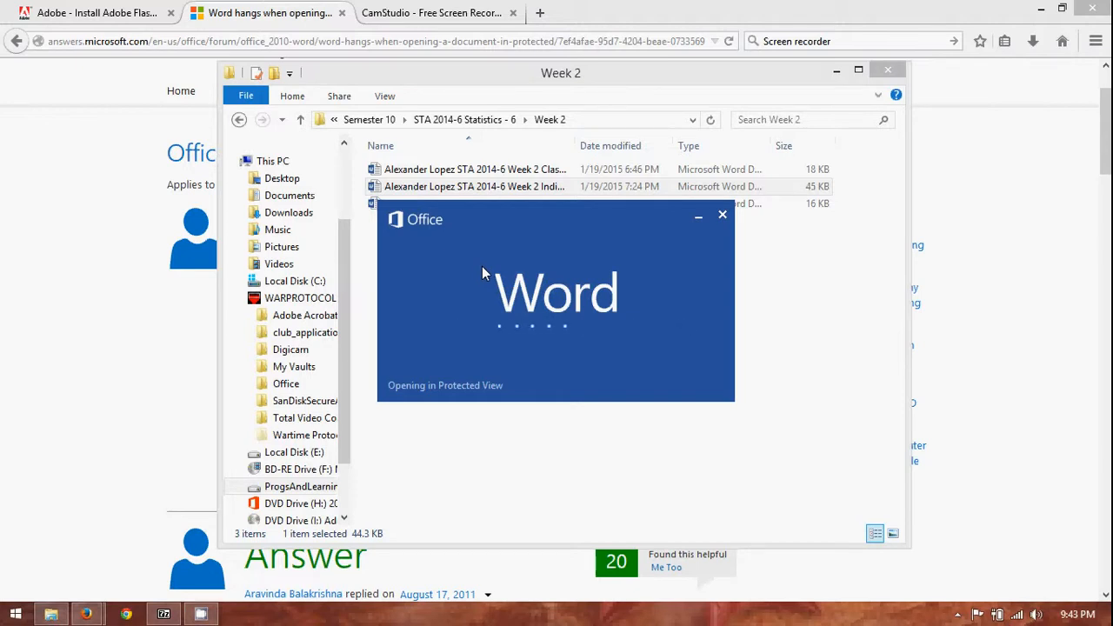
{"action": "mouse_move", "coordinate": [484, 457]}
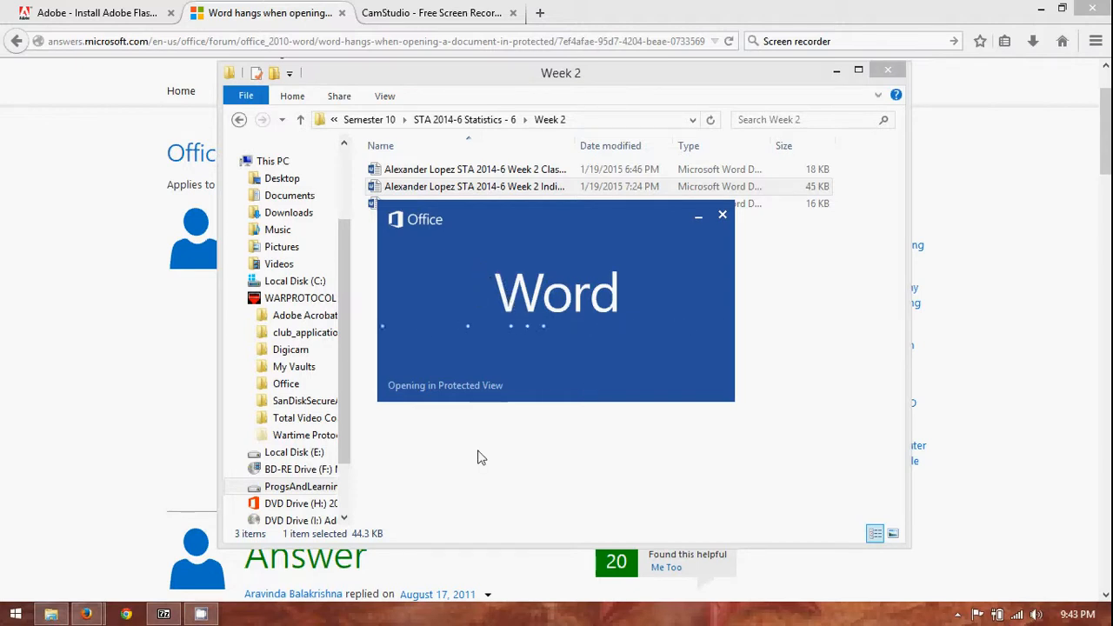
{"action": "mouse_move", "coordinate": [605, 403]}
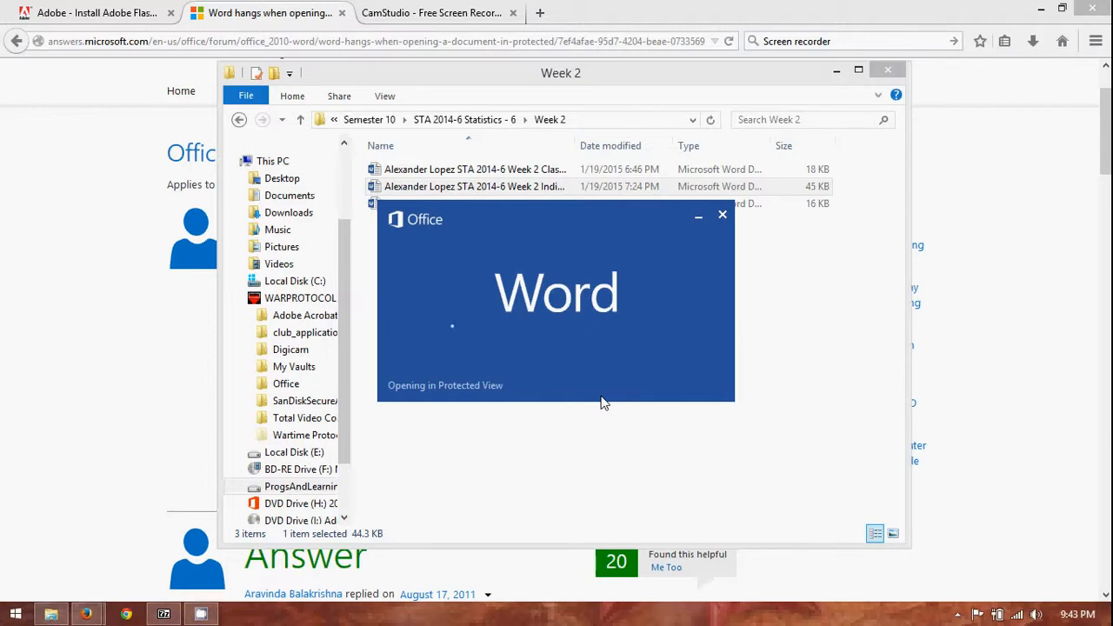
{"action": "mouse_move", "coordinate": [699, 247]}
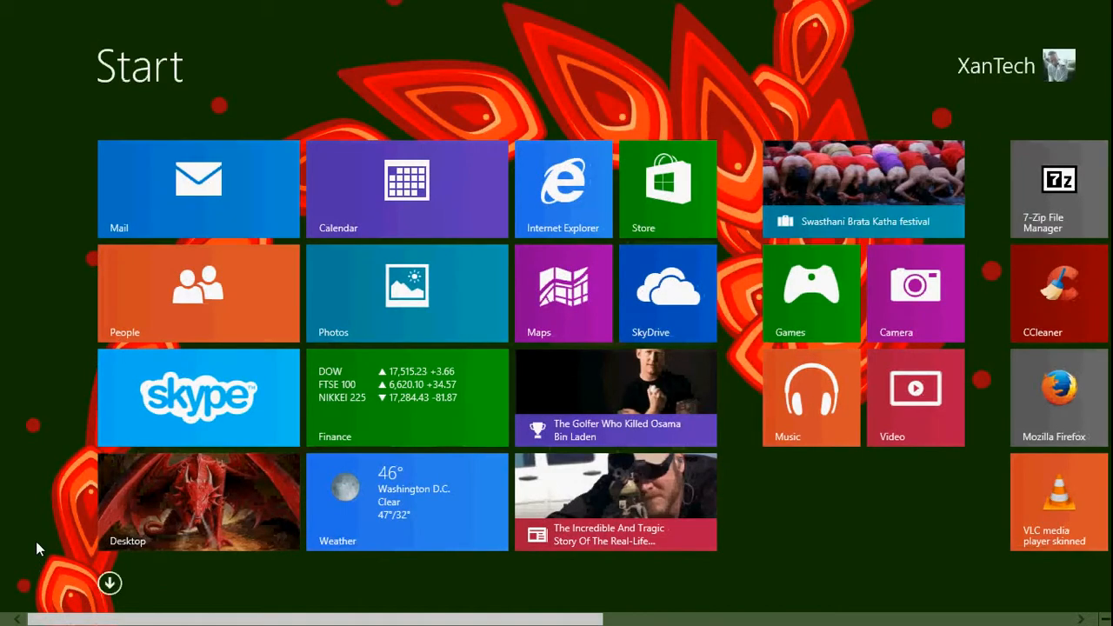
- Launch Word 2013 from the Apps view and start a new Blank document
{"action": "left_click", "coordinate": [109, 582]}
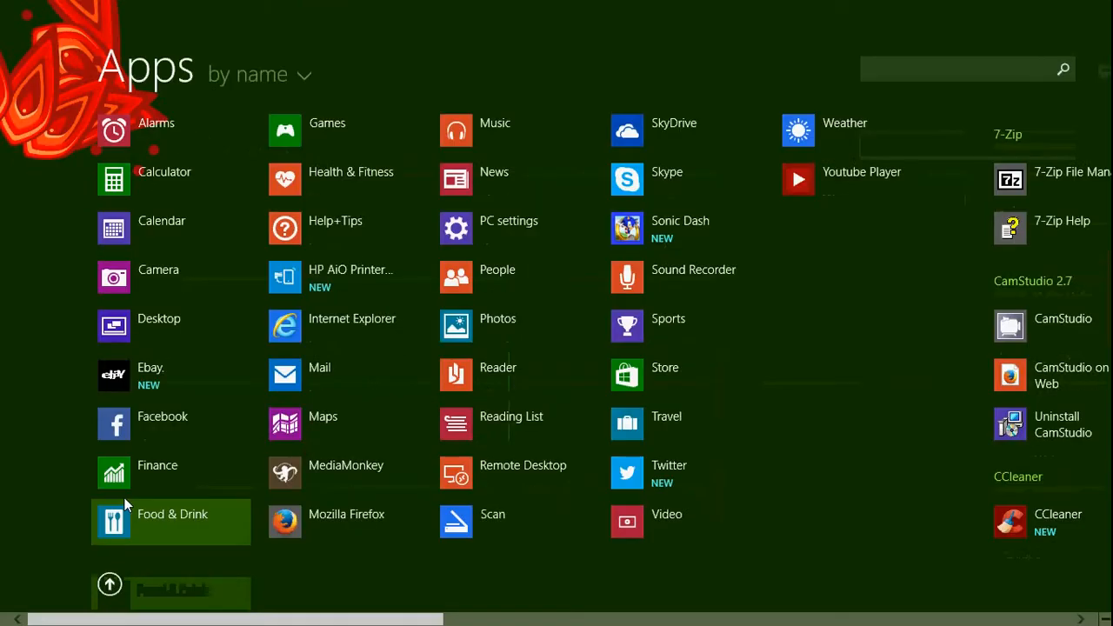
{"action": "scroll", "scroll_direction": "right", "scroll_amount": 3}
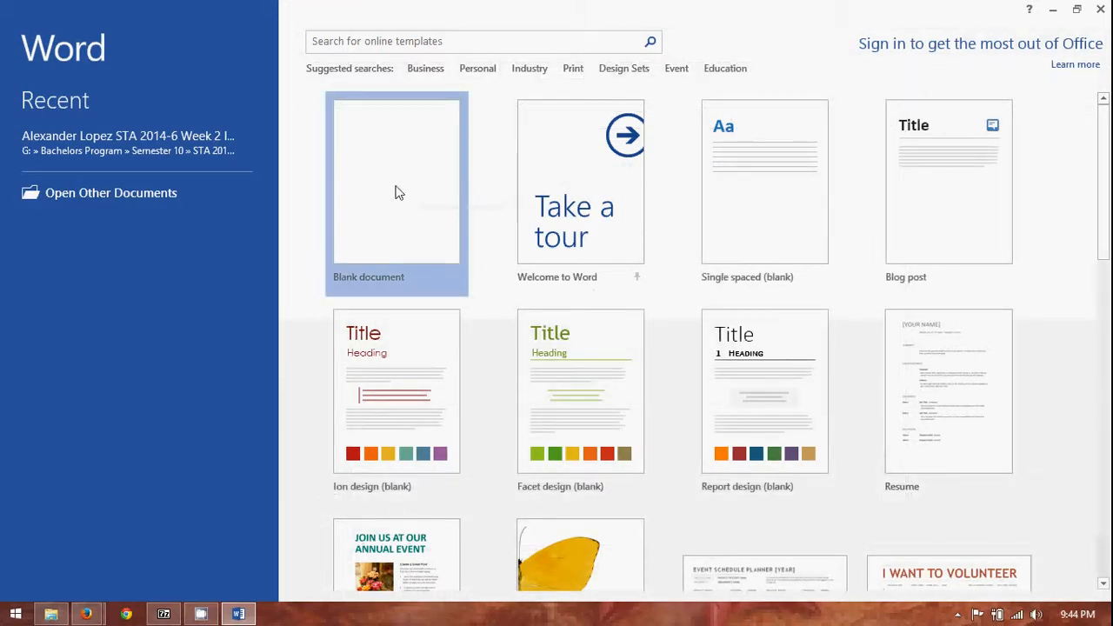
{"action": "left_click", "coordinate": [396, 179]}
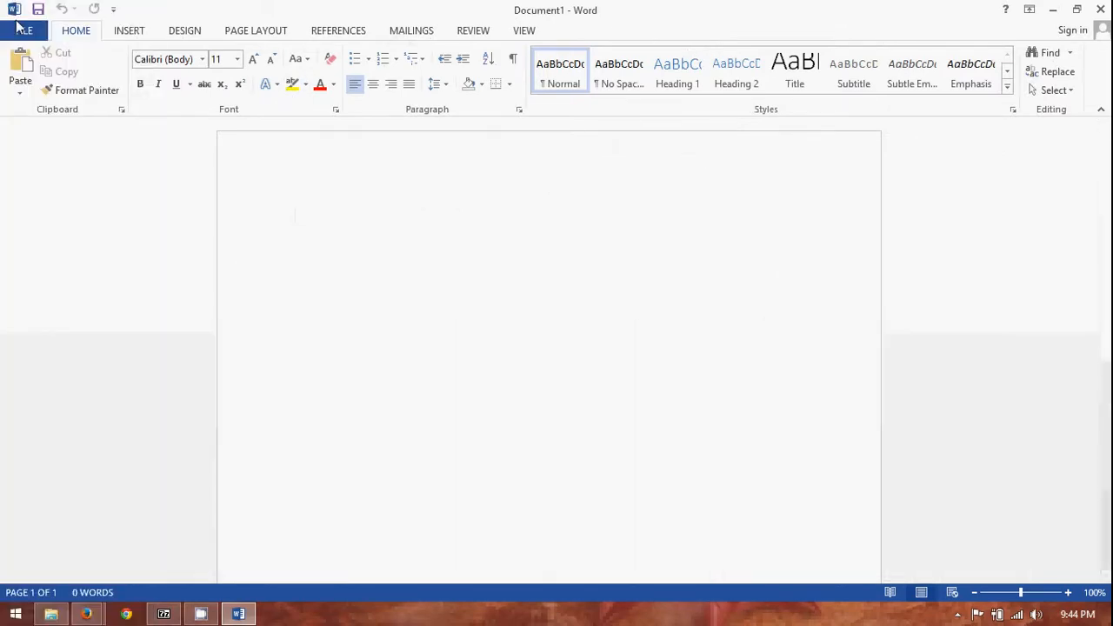
- Reach the Trust Center page of the Word Options dialog via File > Options
{"action": "left_click", "coordinate": [24, 30]}
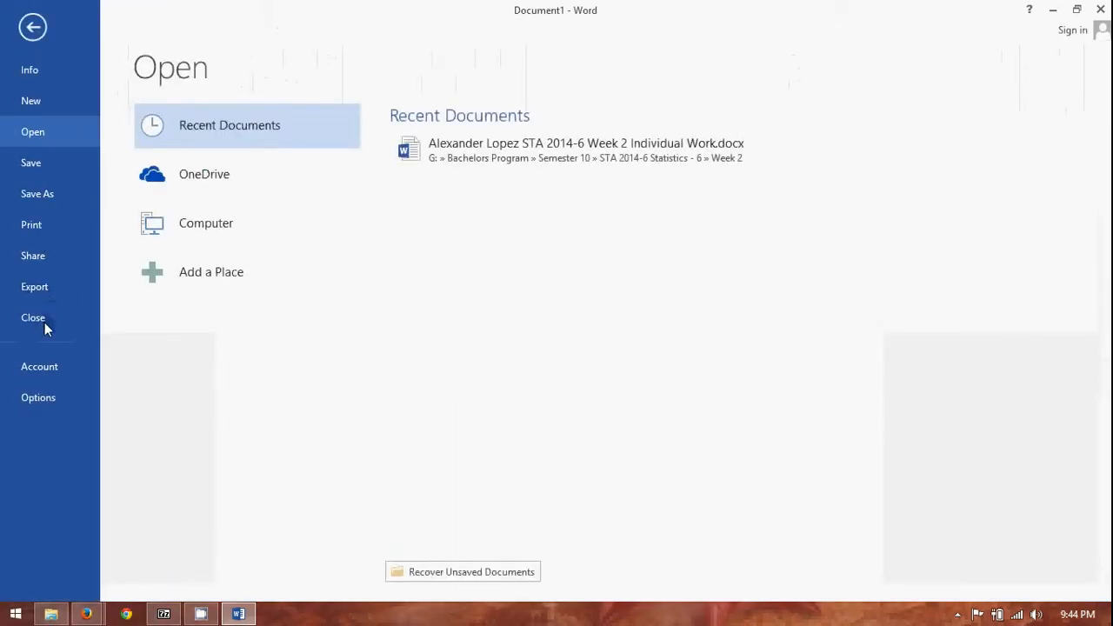
{"action": "left_click", "coordinate": [38, 396]}
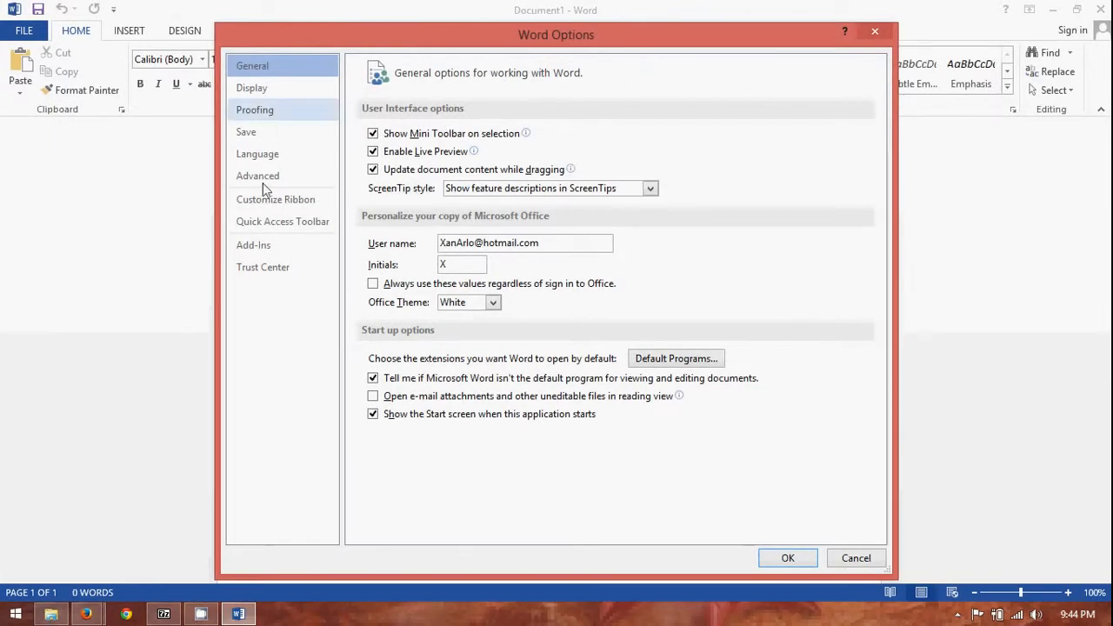
{"action": "left_click", "coordinate": [263, 267]}
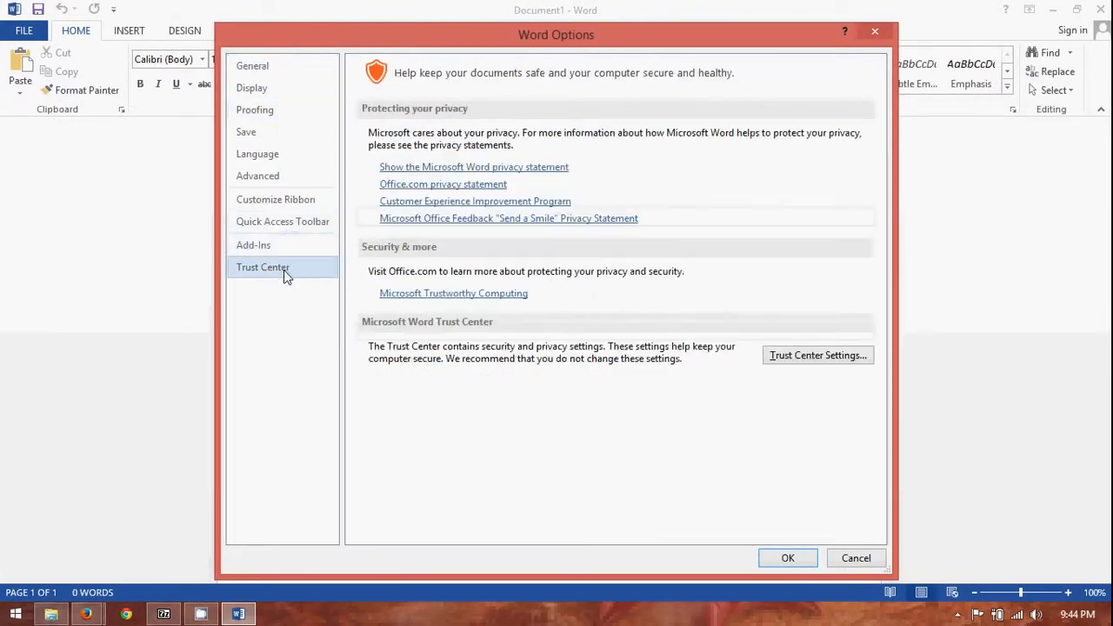
{"action": "mouse_move", "coordinate": [445, 310]}
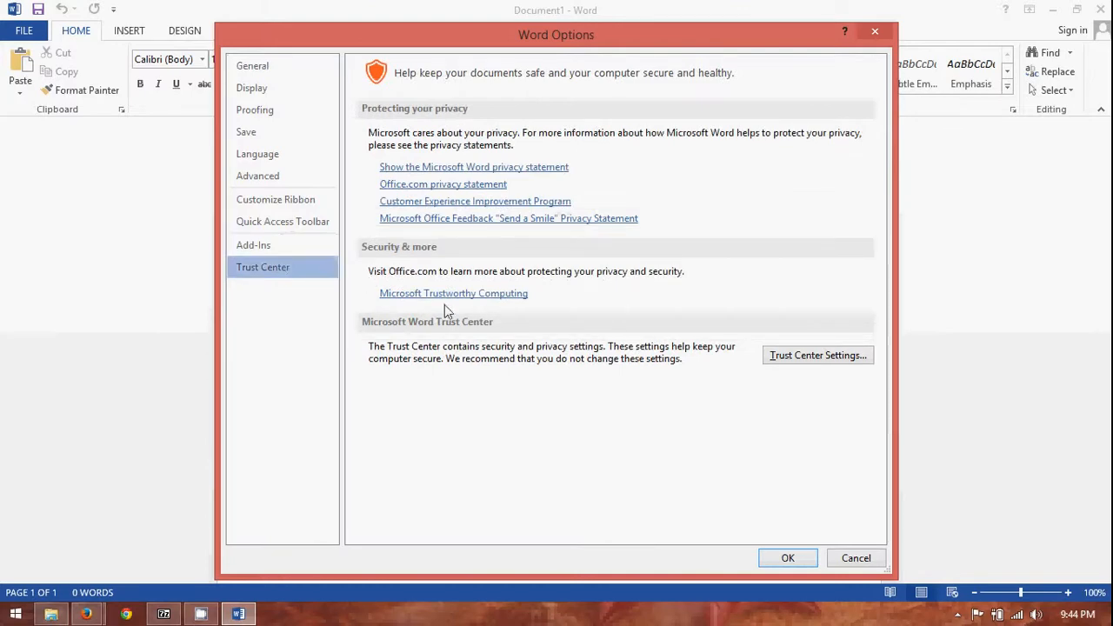
{"action": "mouse_move", "coordinate": [818, 355]}
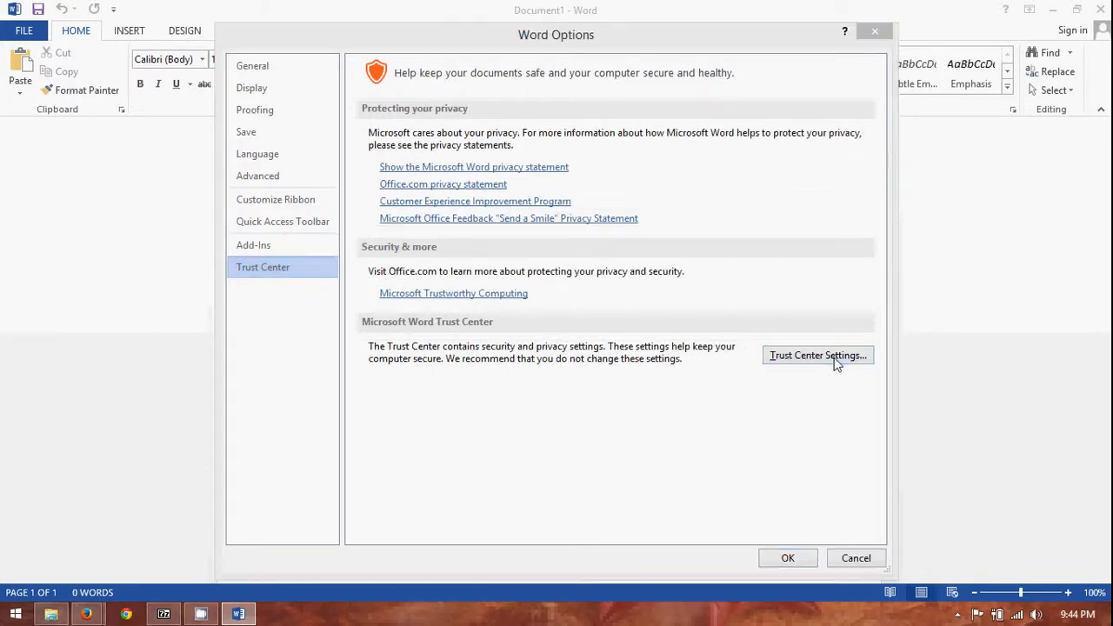
- In Trust Center Settings > Protected View, uncheck the Internet and unsafe-location Protected View boxes
{"action": "left_click", "coordinate": [817, 355]}
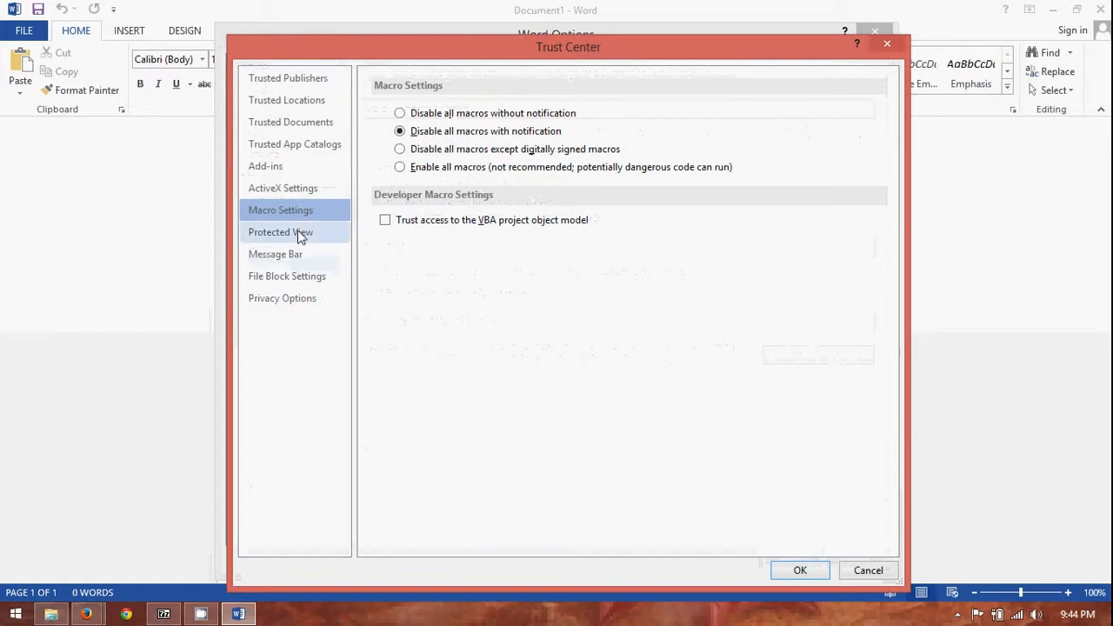
{"action": "mouse_move", "coordinate": [287, 243]}
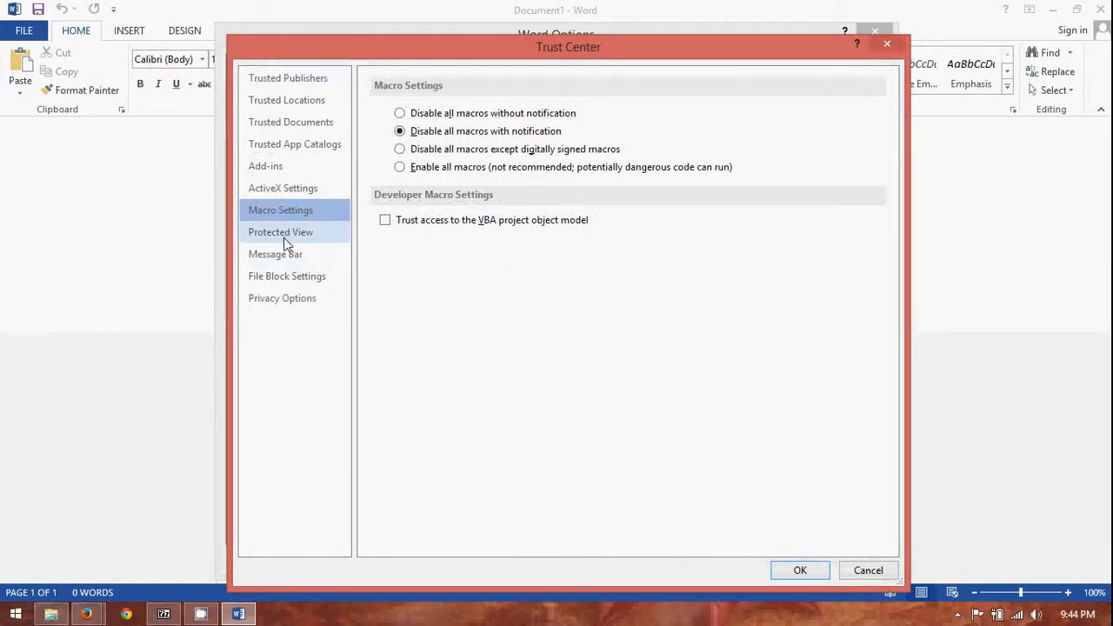
{"action": "left_click", "coordinate": [280, 233]}
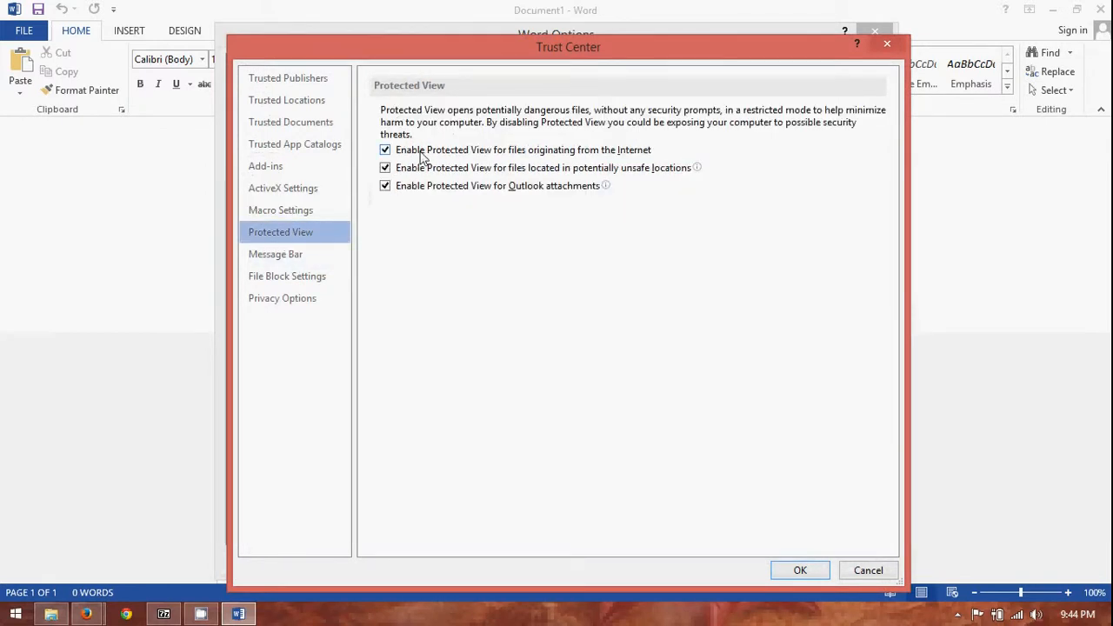
{"action": "mouse_move", "coordinate": [508, 198]}
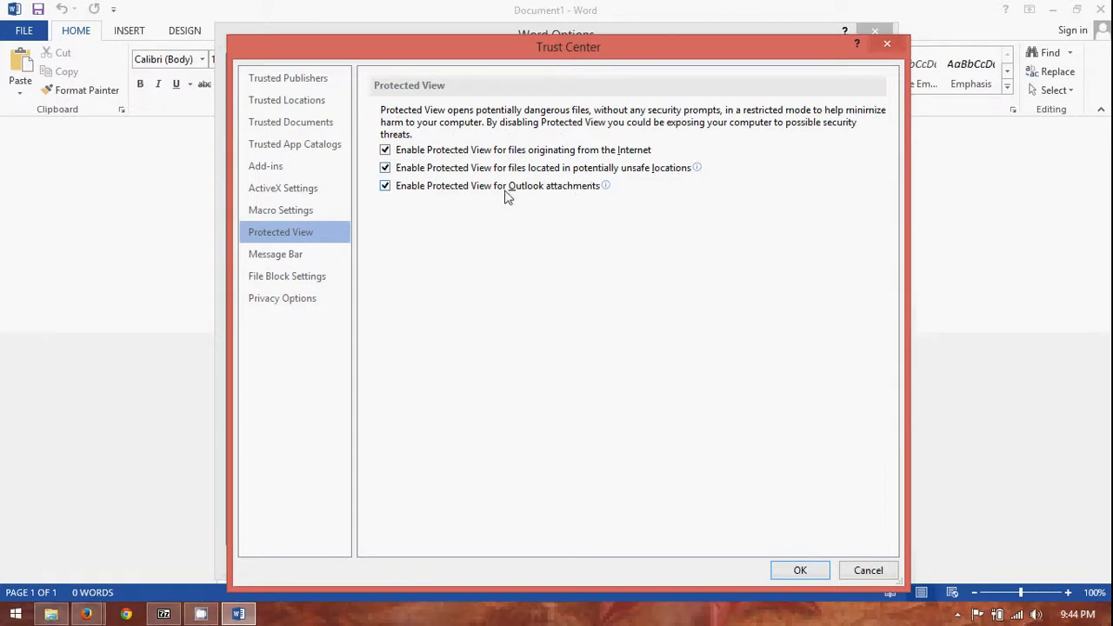
{"action": "mouse_move", "coordinate": [212, 200]}
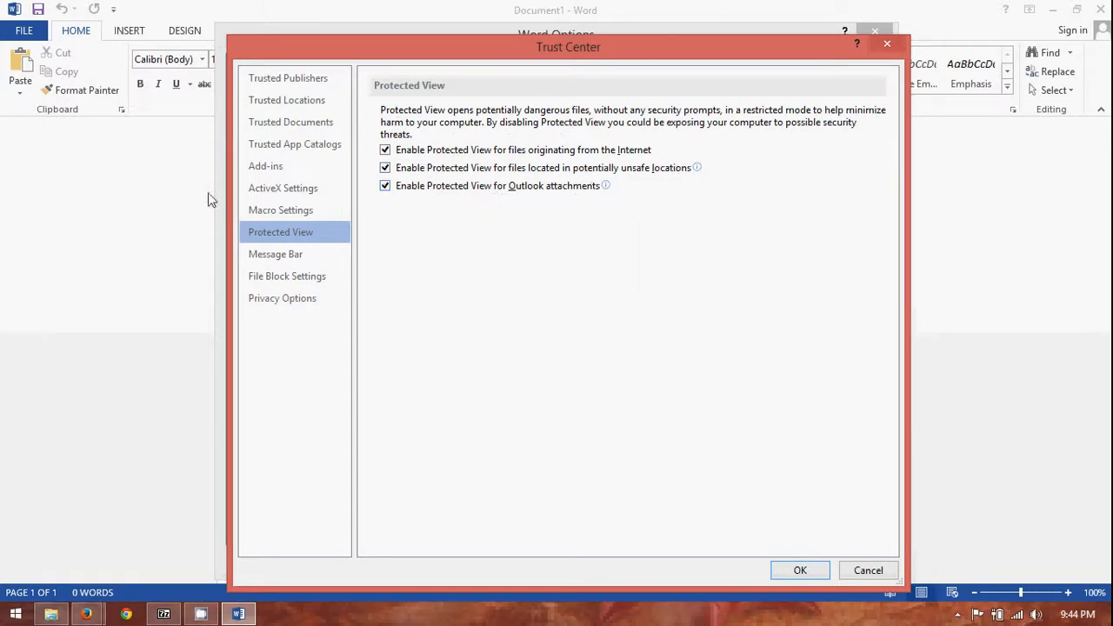
{"action": "mouse_move", "coordinate": [418, 195]}
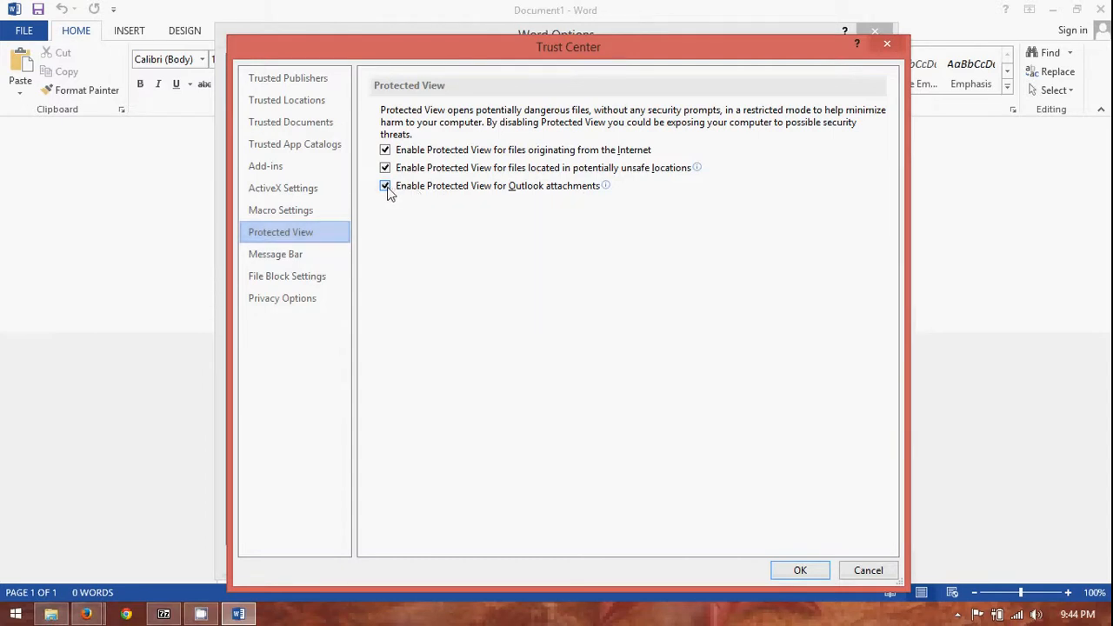
{"action": "left_click", "coordinate": [386, 184]}
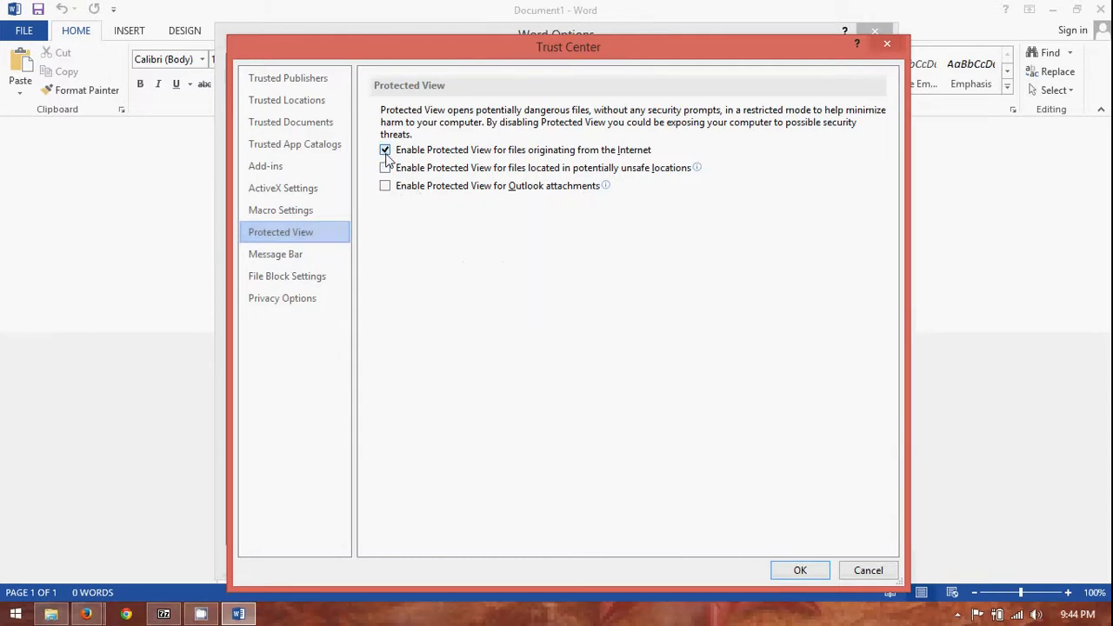
{"action": "left_click", "coordinate": [386, 150]}
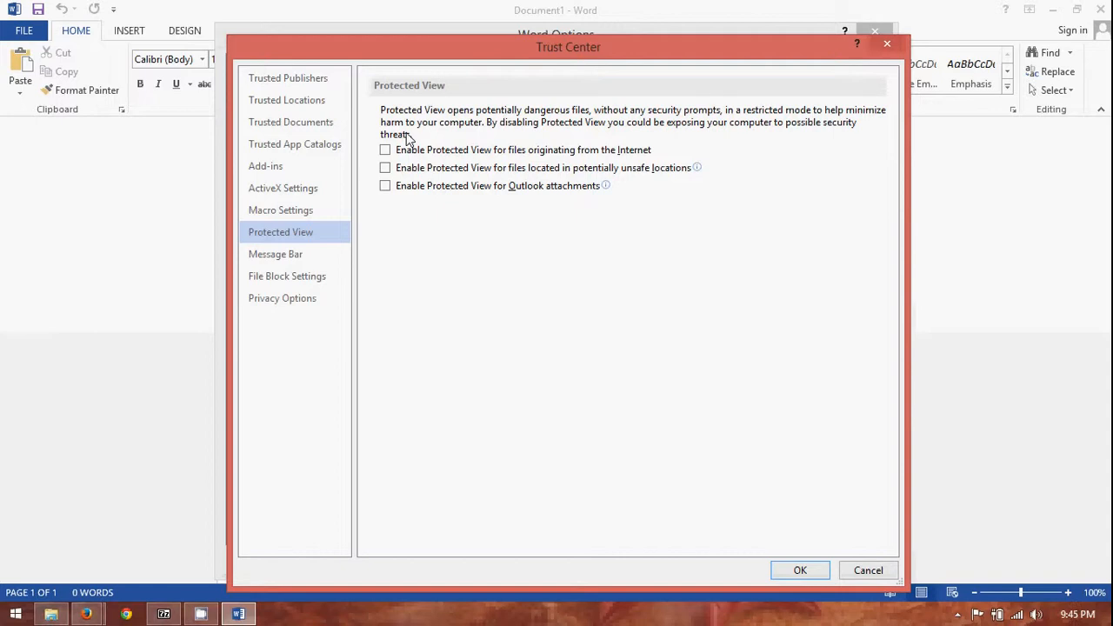
{"action": "mouse_move", "coordinate": [804, 299]}
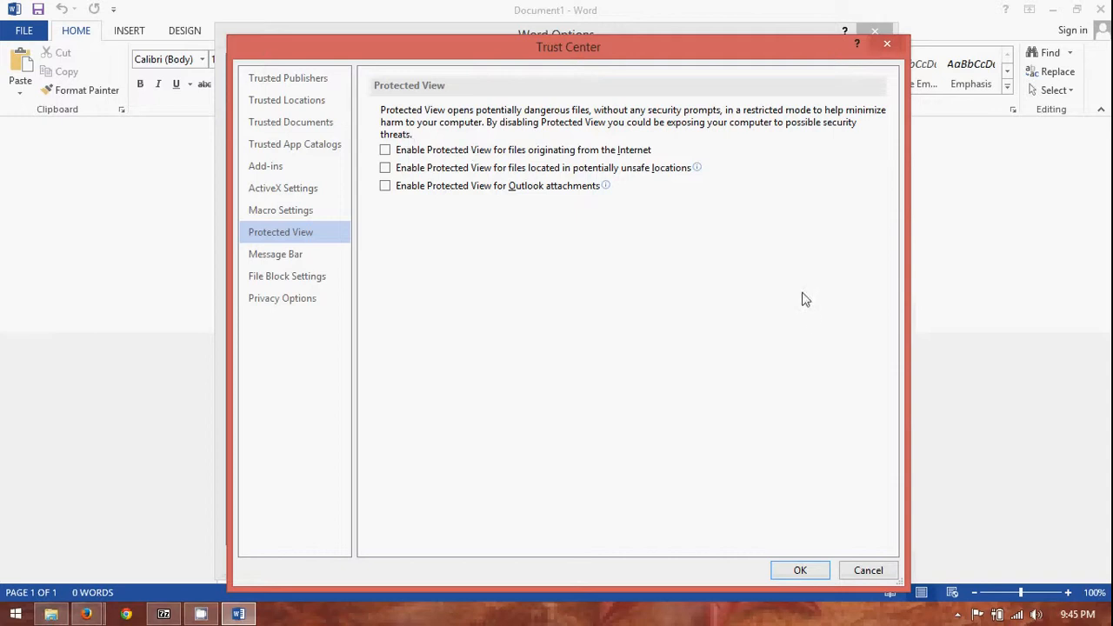
{"action": "mouse_move", "coordinate": [779, 581]}
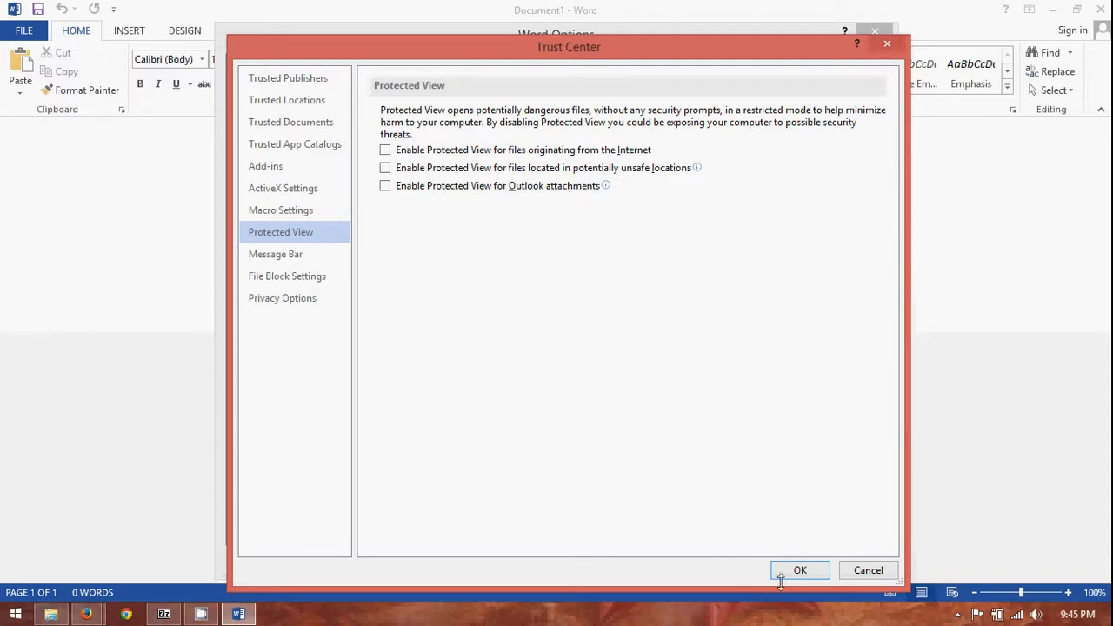
- Confirm the Protected View changes with OK in Trust Center and Word Options
{"action": "left_click", "coordinate": [800, 570]}
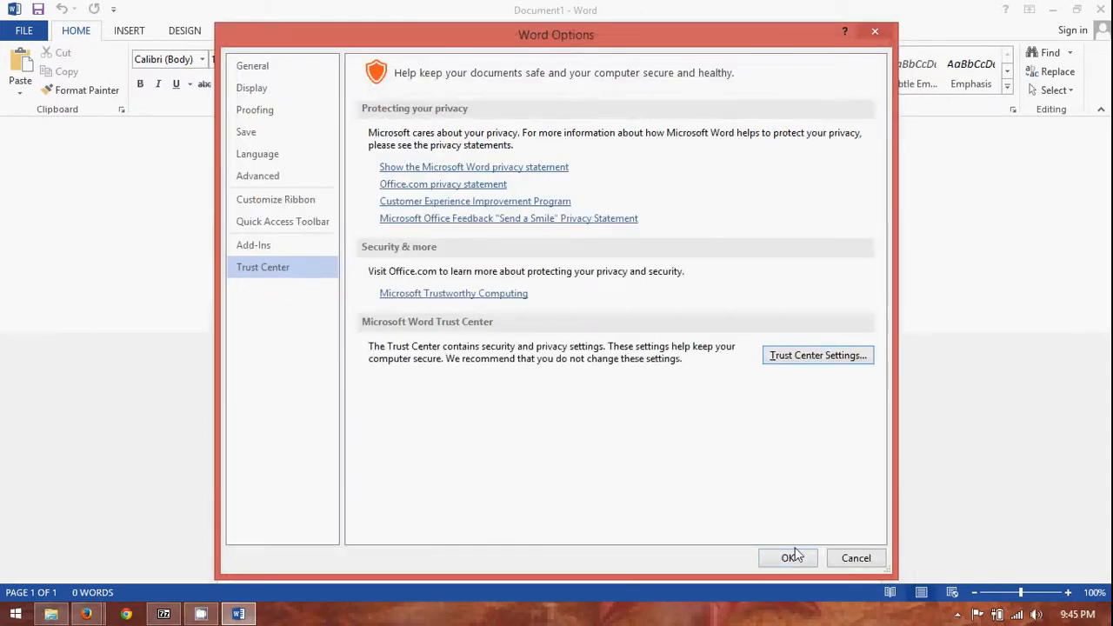
{"action": "left_click", "coordinate": [786, 557]}
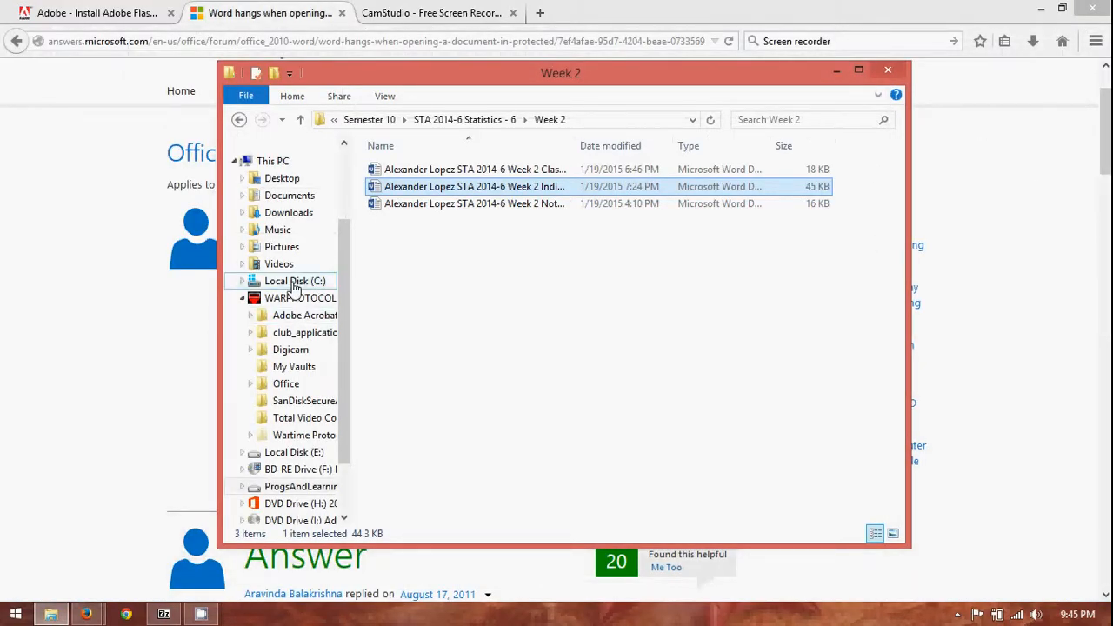
{"action": "mouse_move", "coordinate": [434, 187]}
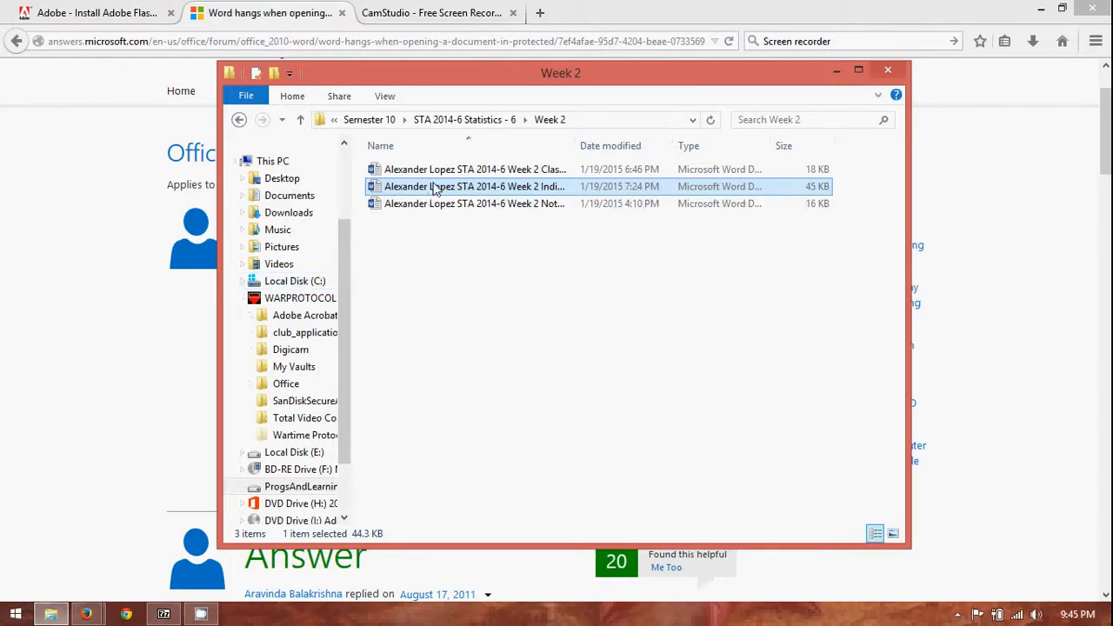
- Reopen the Week 2 Individual Work .docx, which now loads fully in Word
{"action": "double_click", "coordinate": [473, 186]}
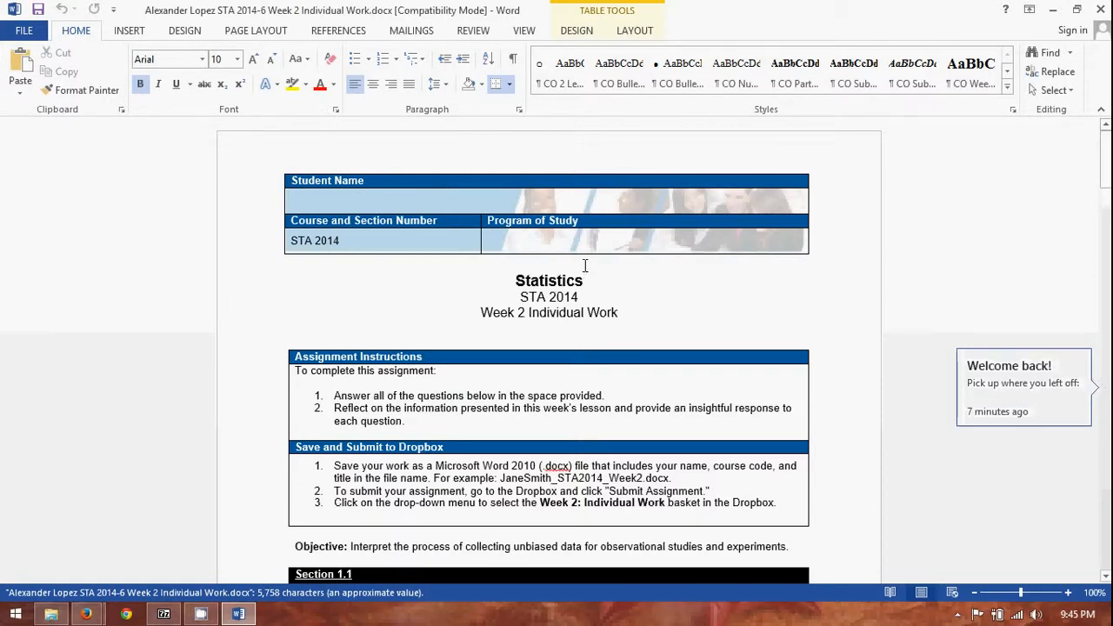
{"action": "scroll", "scroll_direction": "down", "scroll_amount": 3}
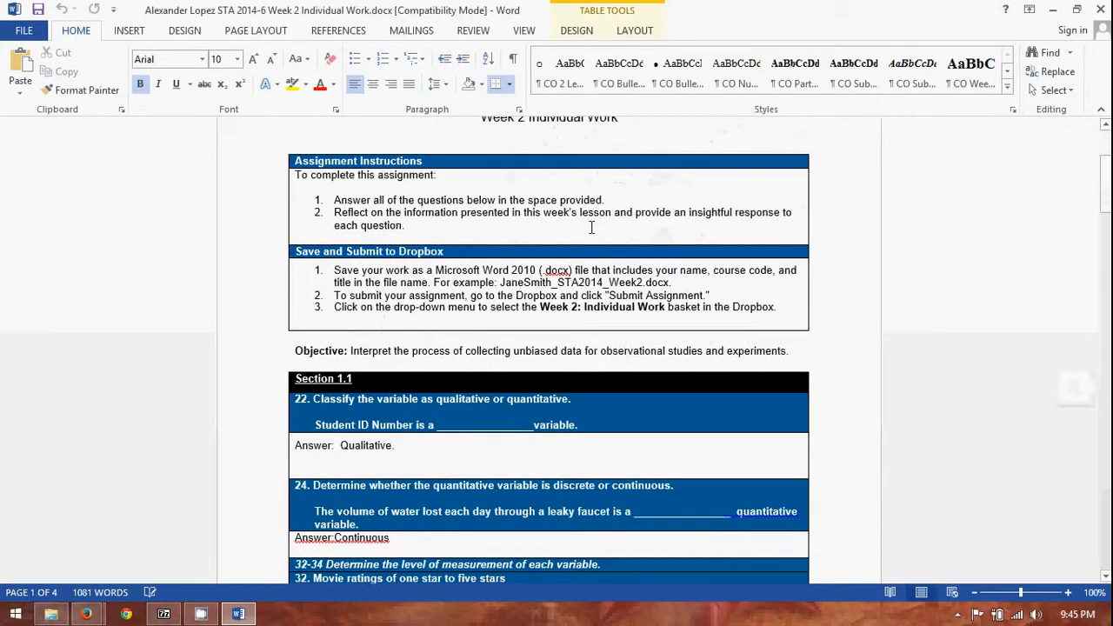
{"action": "scroll", "scroll_direction": "down", "scroll_amount": 3}
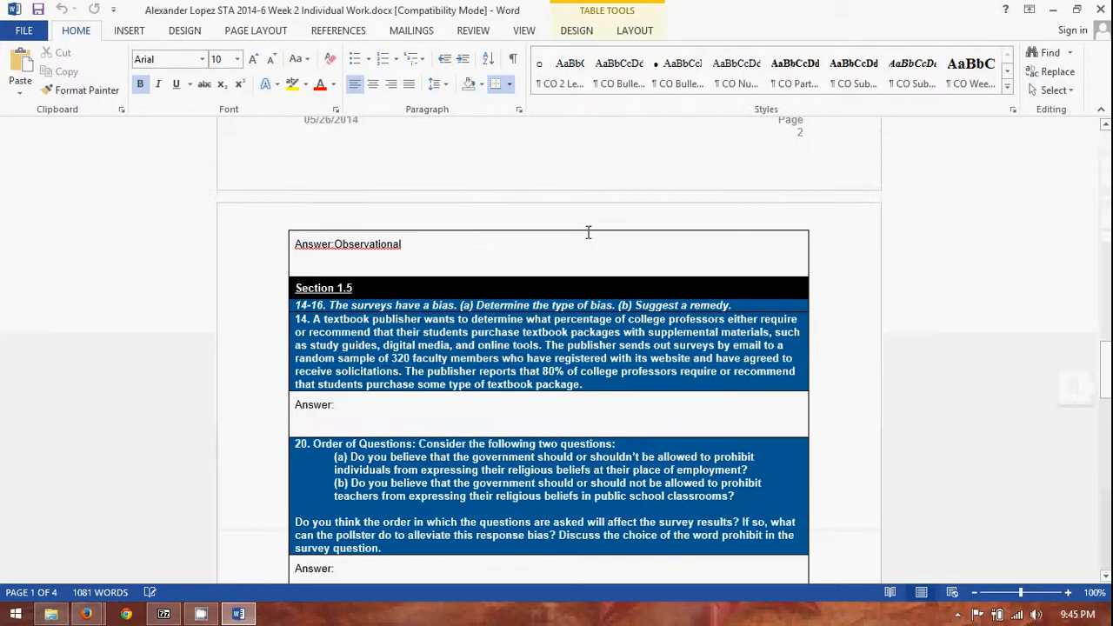
{"action": "scroll", "scroll_direction": "down", "scroll_amount": 3}
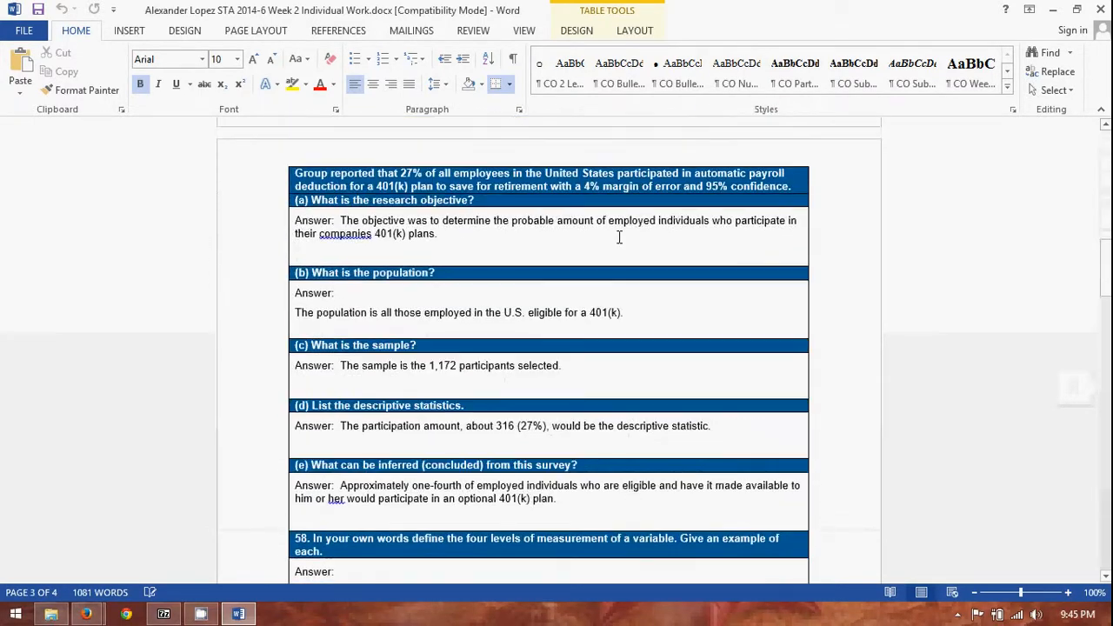
{"action": "scroll", "scroll_direction": "up", "scroll_amount": 3}
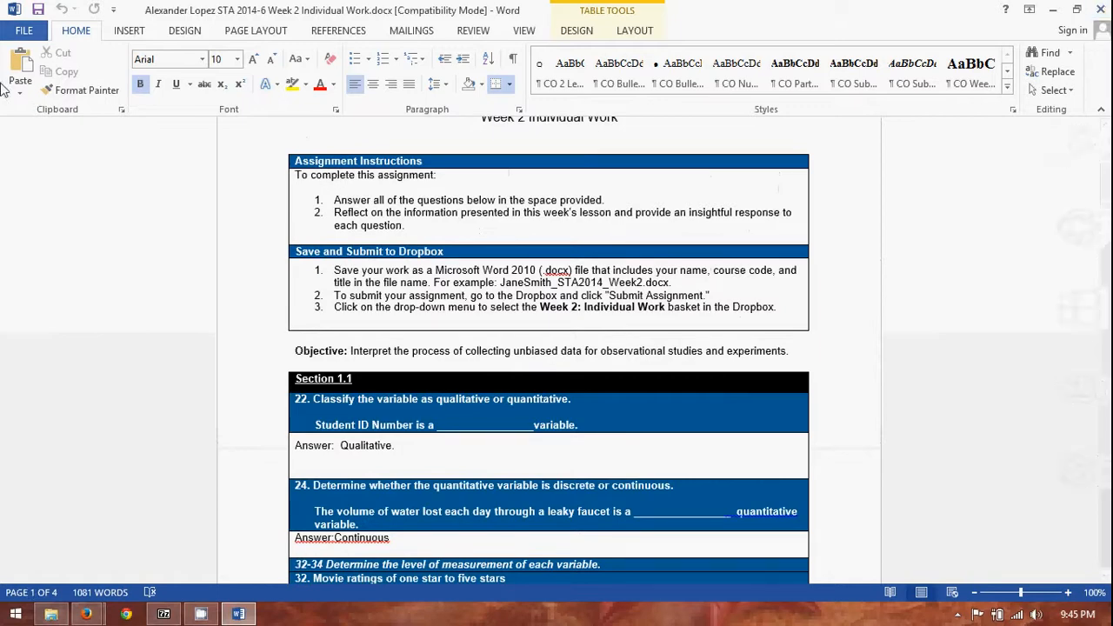
- Reopen Trust Center Settings, verify all Protected View boxes remain unchecked, and confirm with OK
{"action": "left_click", "coordinate": [24, 29]}
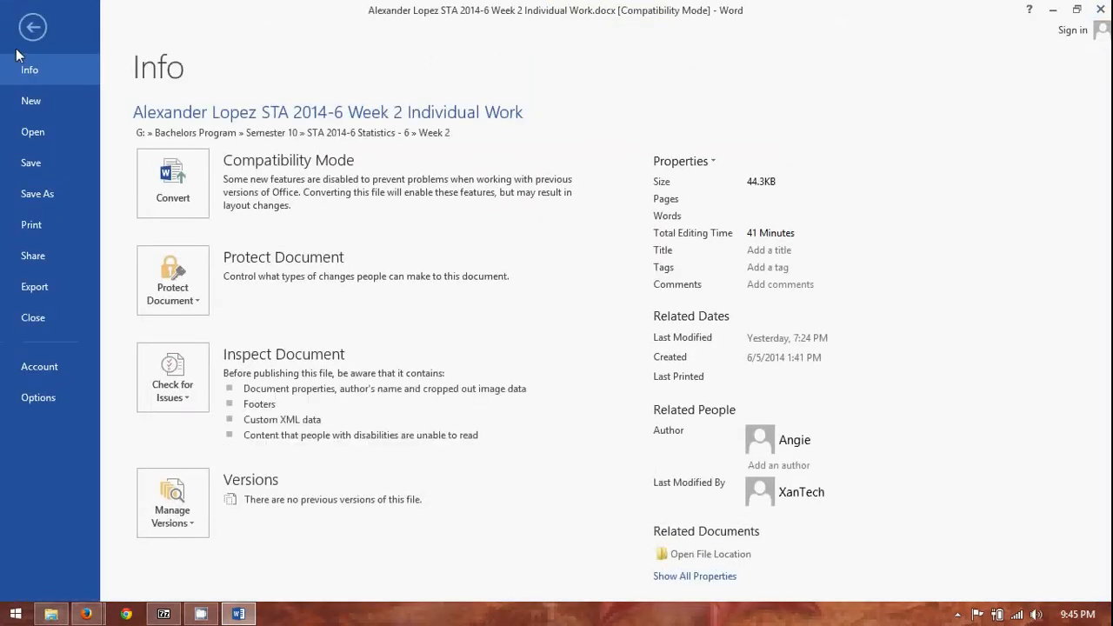
{"action": "left_click", "coordinate": [38, 365]}
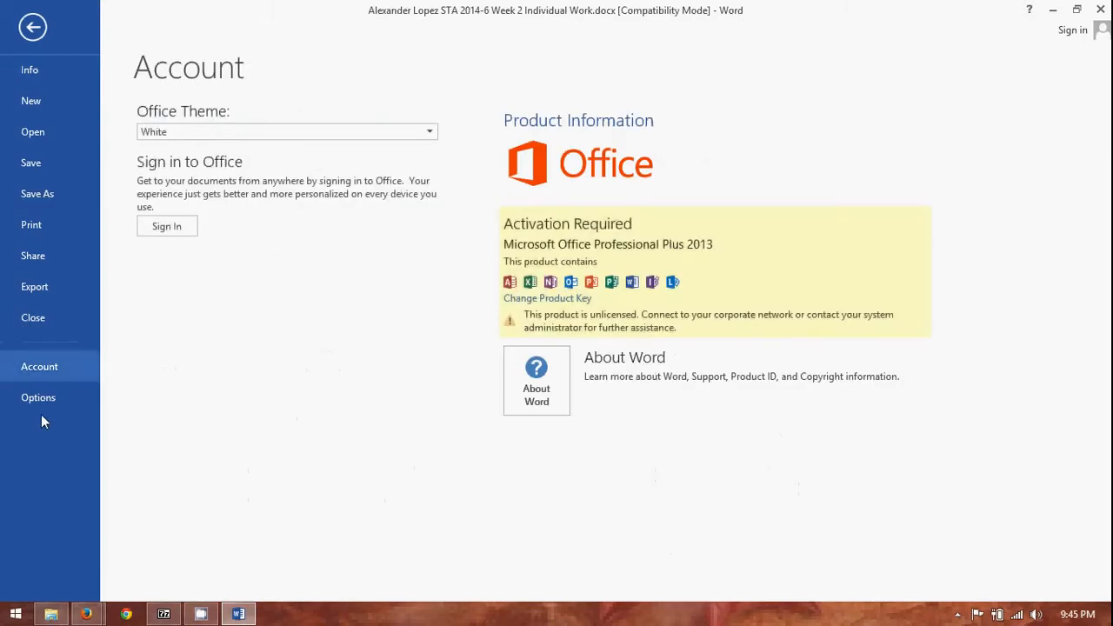
{"action": "left_click", "coordinate": [39, 396]}
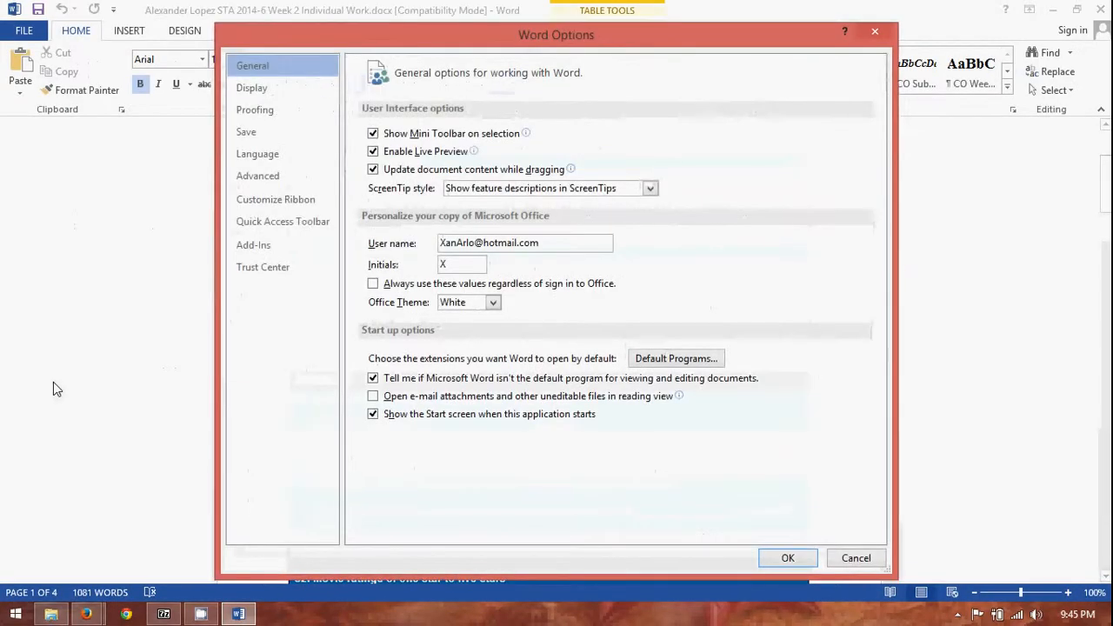
{"action": "left_click", "coordinate": [263, 268]}
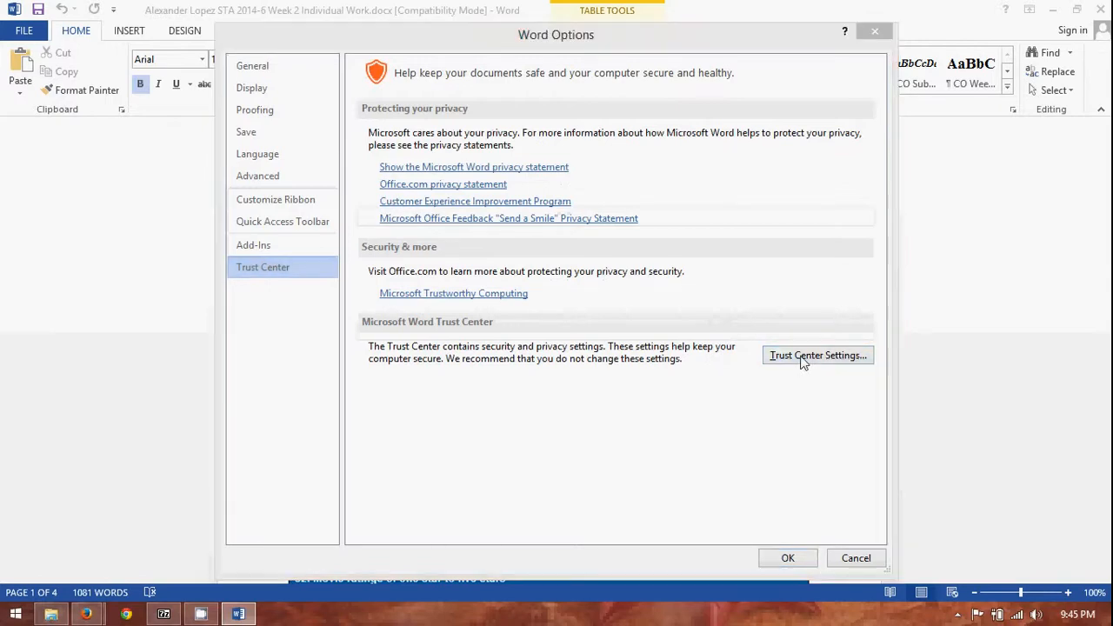
{"action": "left_click", "coordinate": [817, 355]}
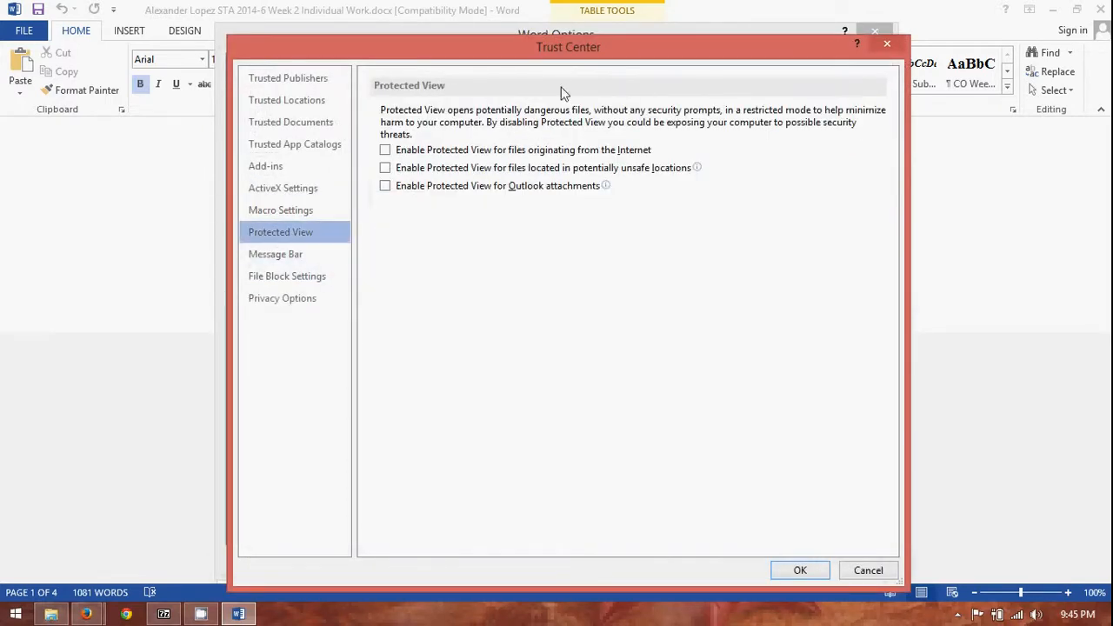
{"action": "mouse_move", "coordinate": [608, 426]}
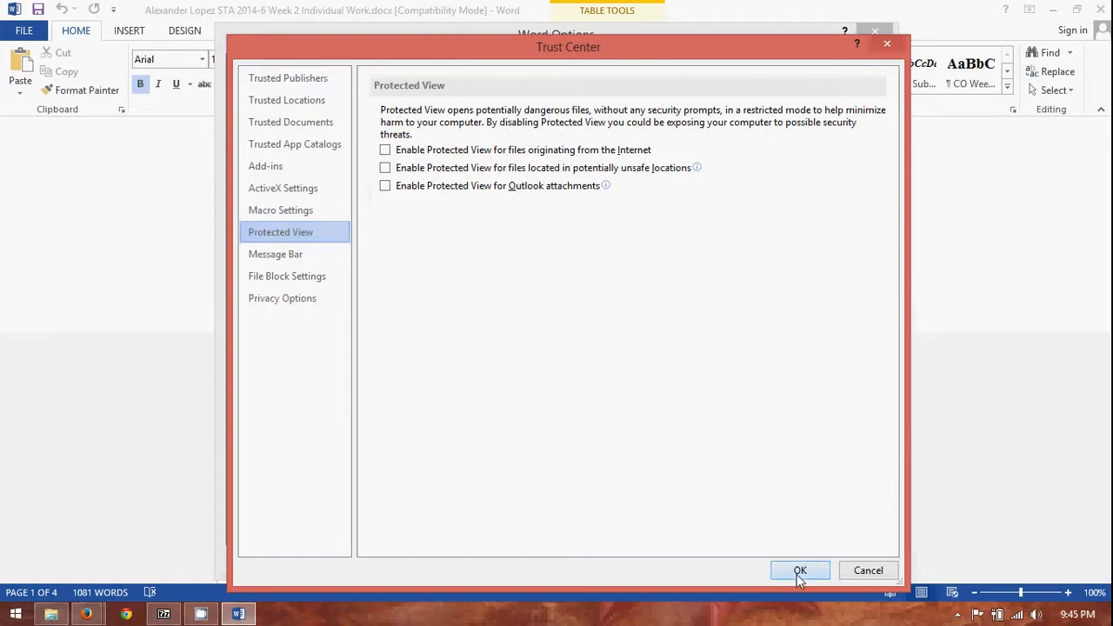
{"action": "left_click", "coordinate": [800, 571]}
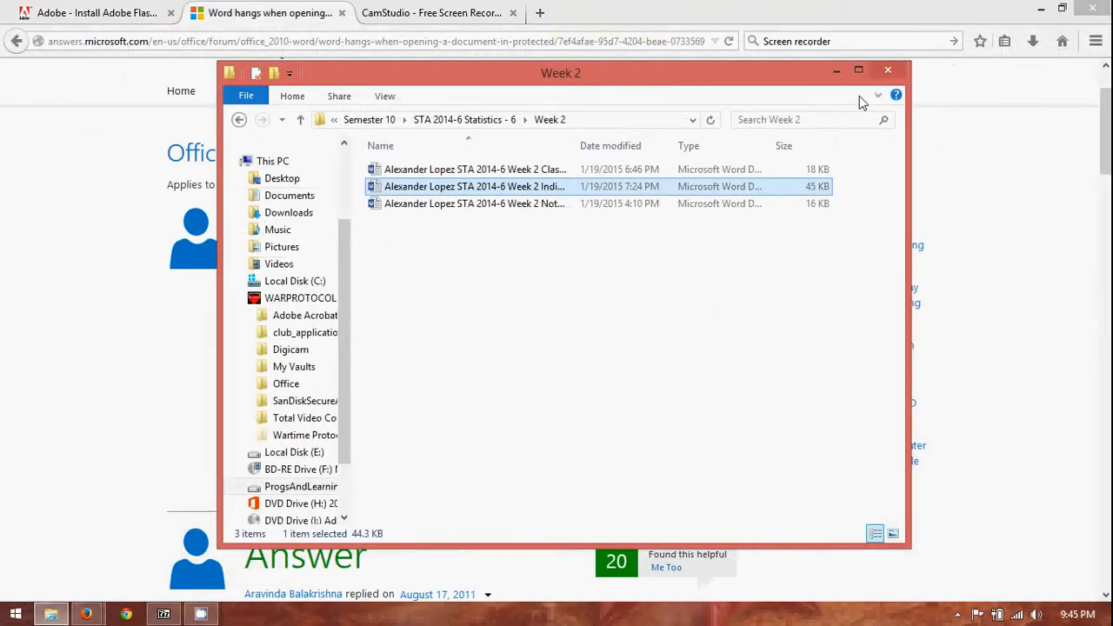
{"action": "mouse_move", "coordinate": [889, 70]}
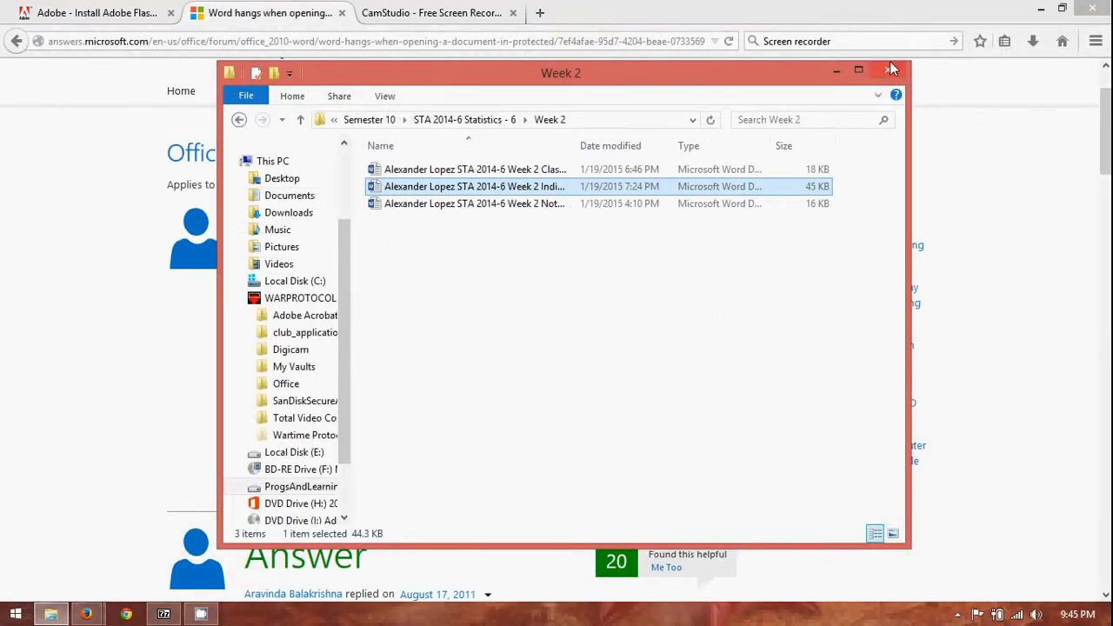
{"action": "mouse_move", "coordinate": [890, 69]}
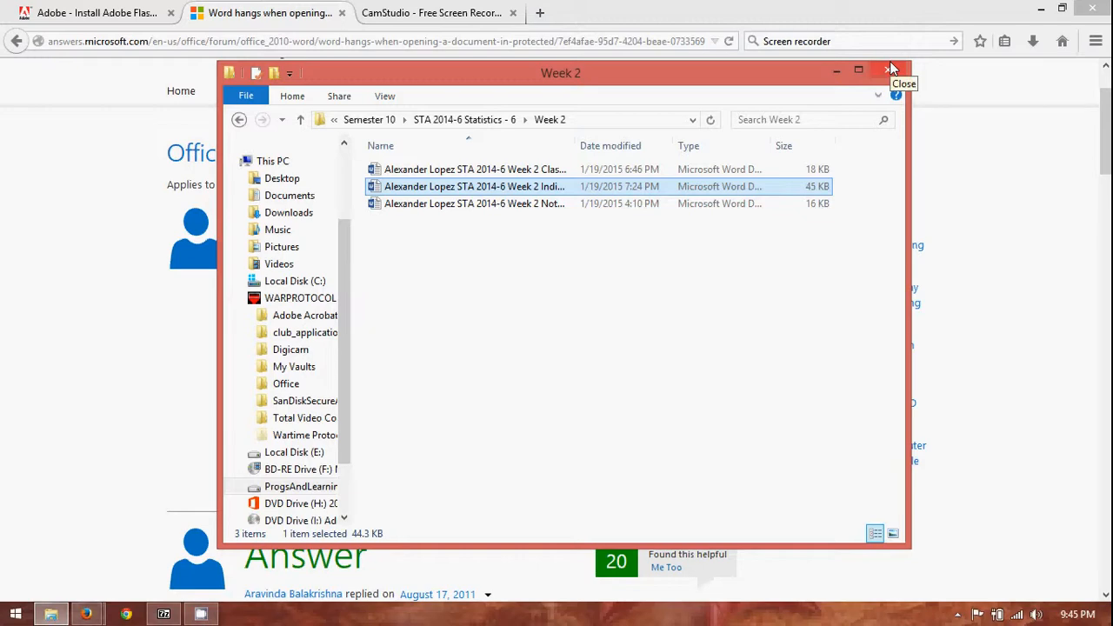
- Close the Week 2 folder window, revealing Chrome's forum question, and preview File Explorer's windows
{"action": "left_click", "coordinate": [890, 69]}
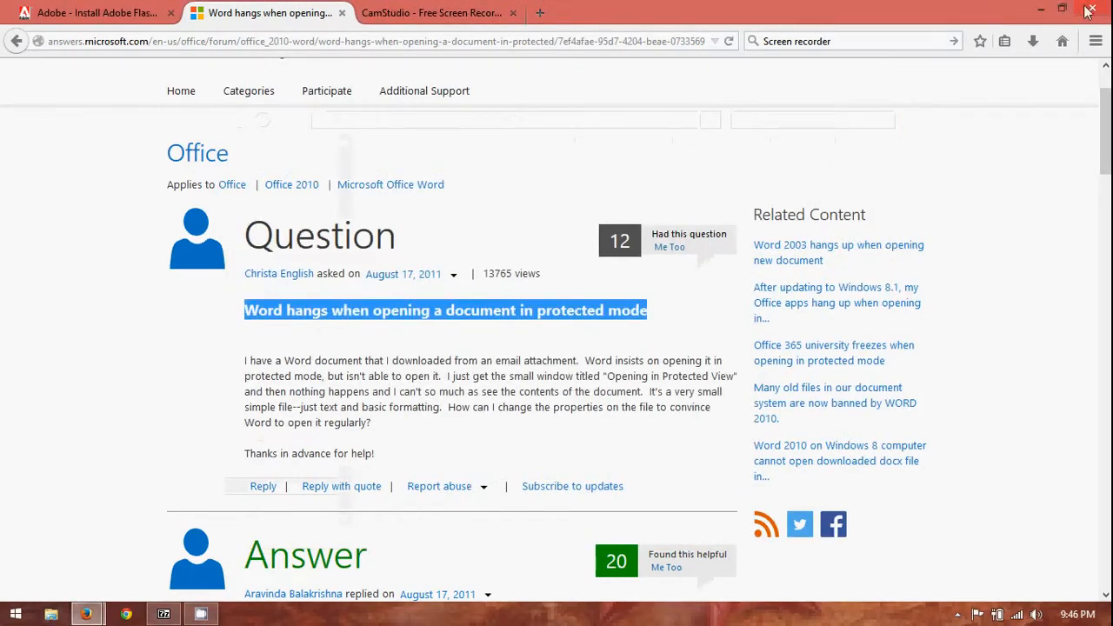
{"action": "mouse_move", "coordinate": [1088, 10]}
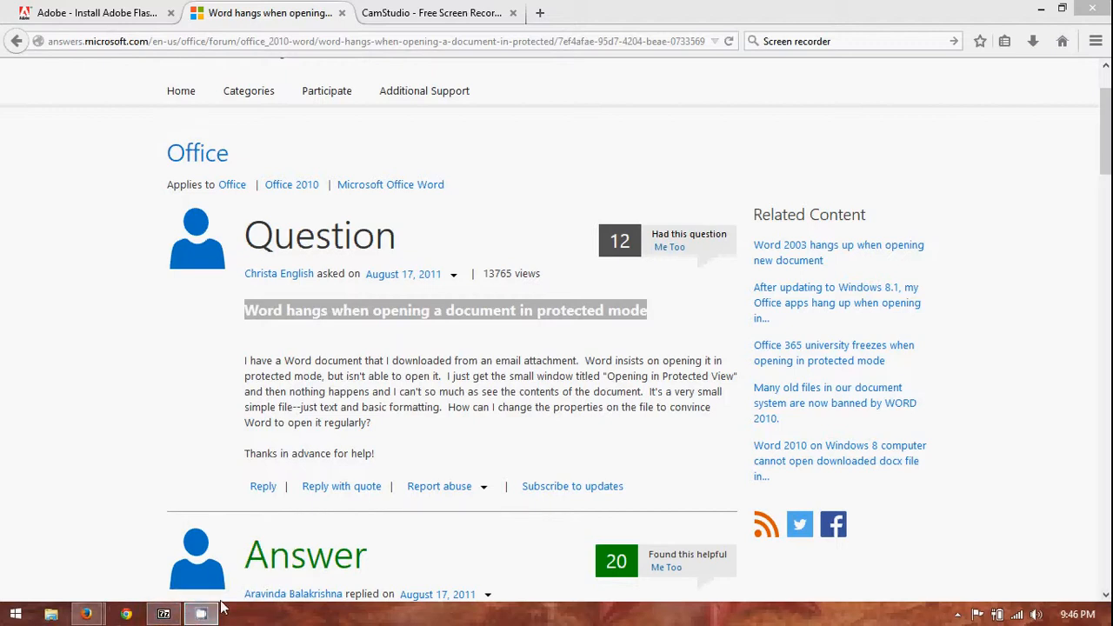
{"action": "left_click", "coordinate": [202, 614]}
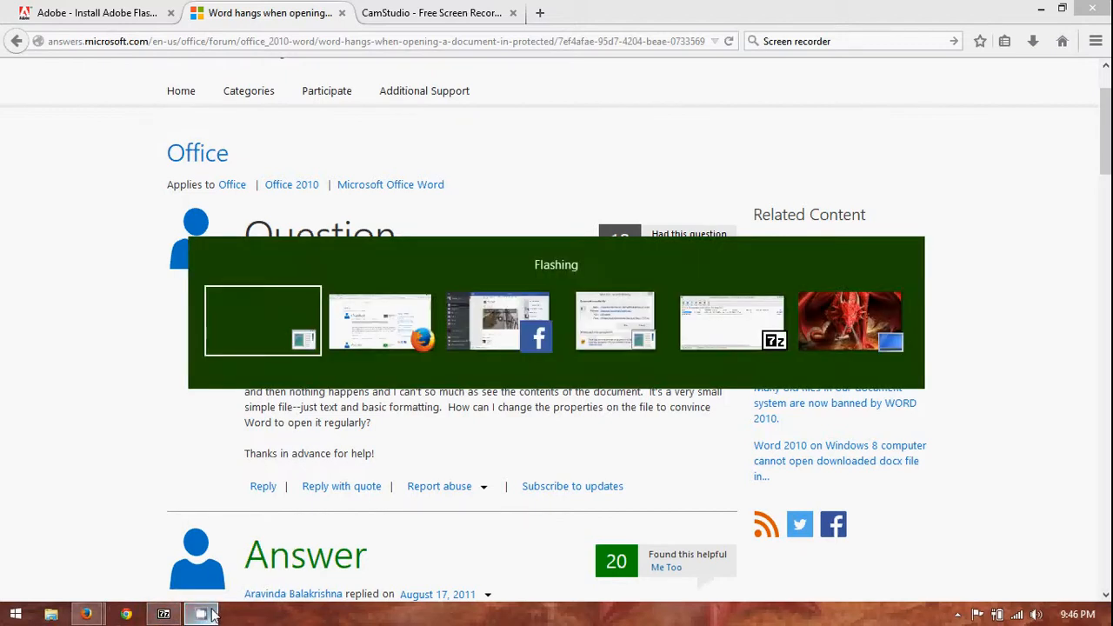